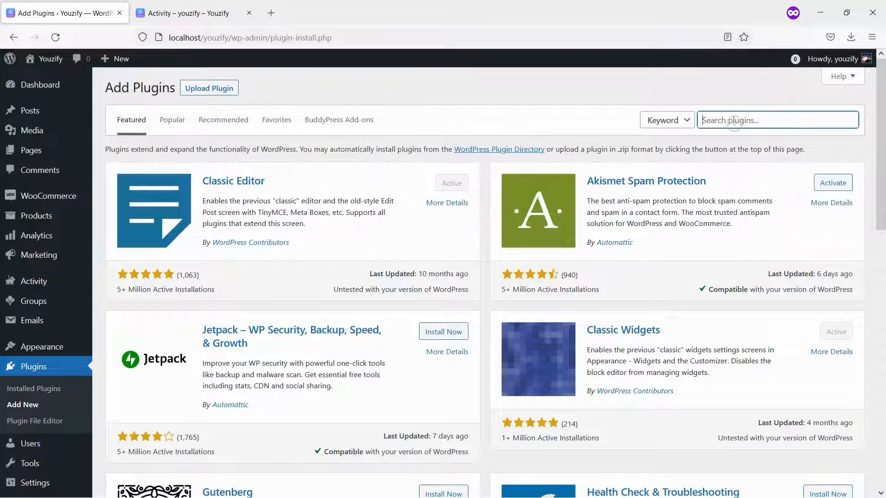
# Search the plugin directory for 'youzify'
pyautogui.write('youzify')
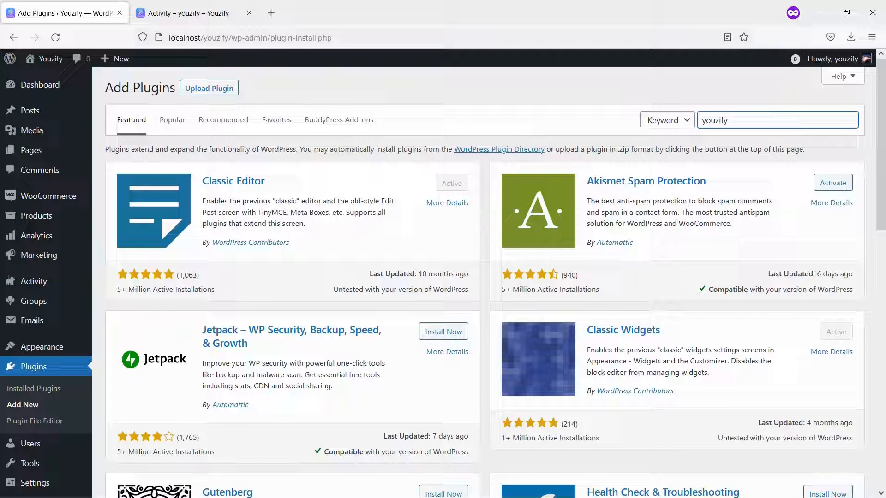
pyautogui.press('Enter')
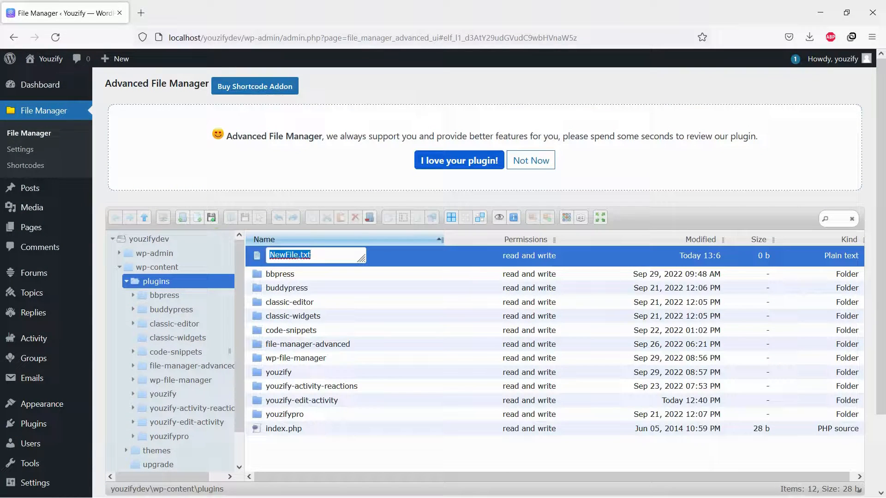
# Name the new file in wp-content/plugins 'bp-custom' as bp-custom.php
pyautogui.write('bp-custom.php')
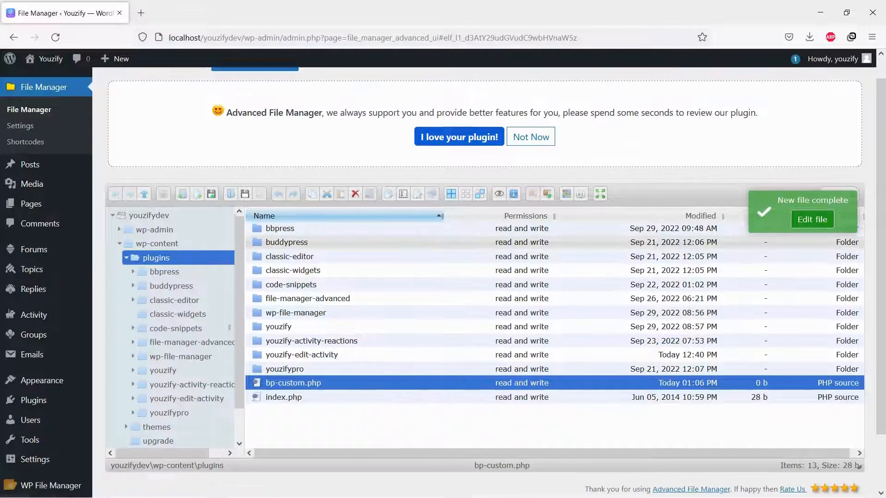
pyautogui.scroll(-3)
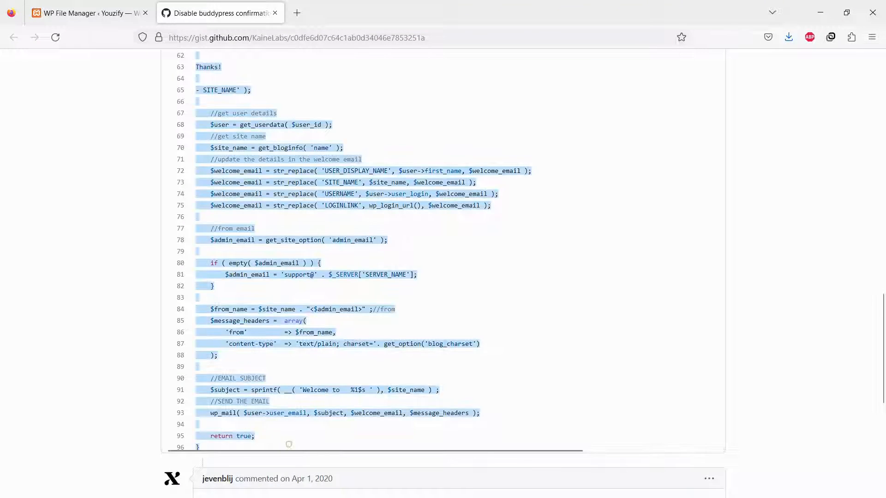
# Paste the gist snippet into bp-custom.php in the file manager and save it
pyautogui.scroll(-3)
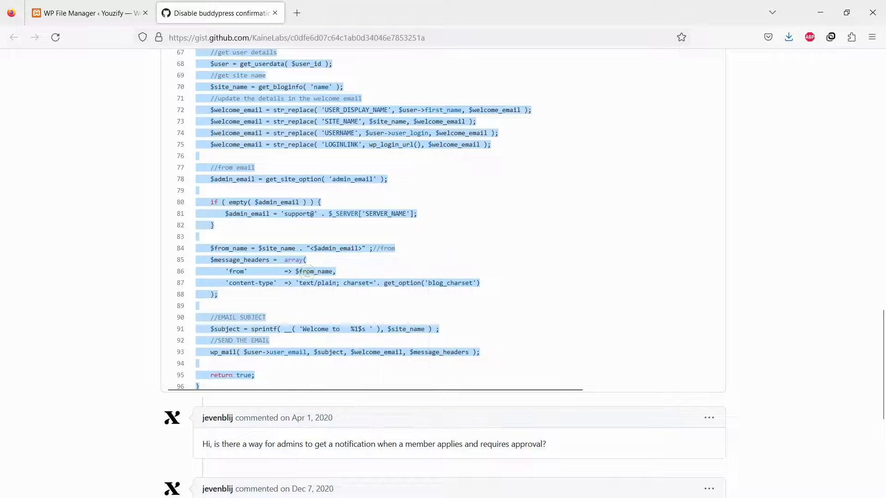
pyautogui.click(88, 13)
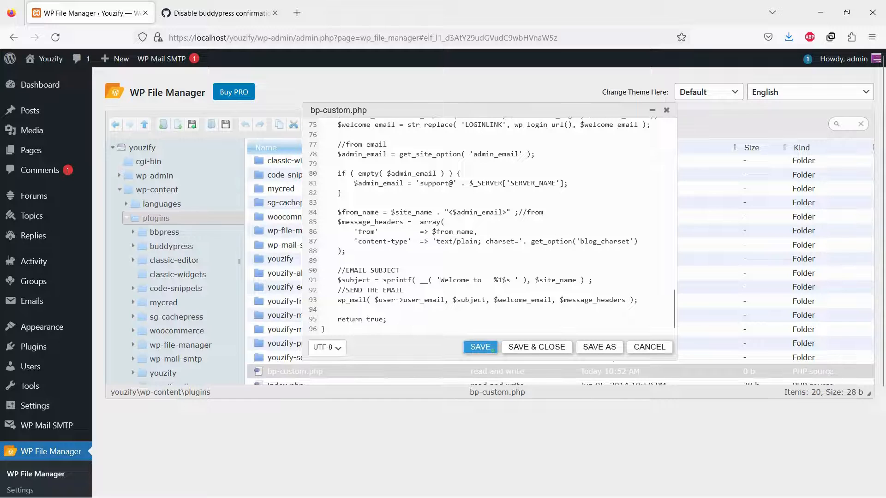
pyautogui.click(481, 347)
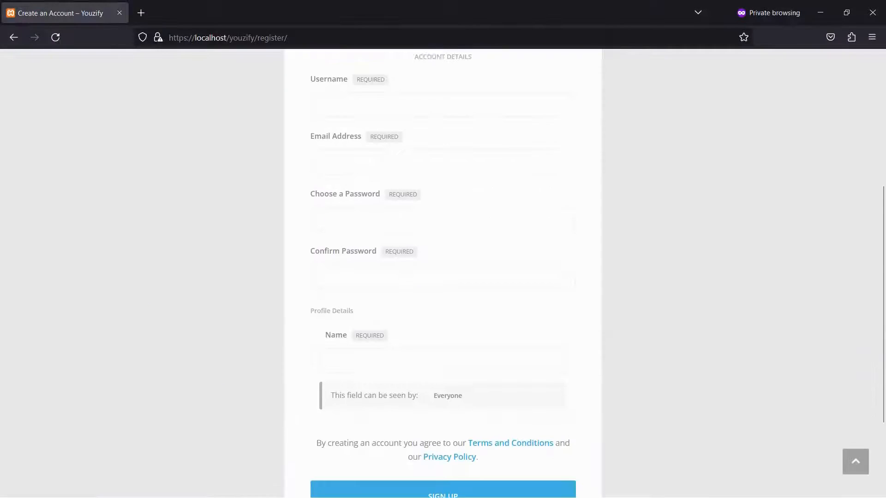
pyautogui.scroll(3)
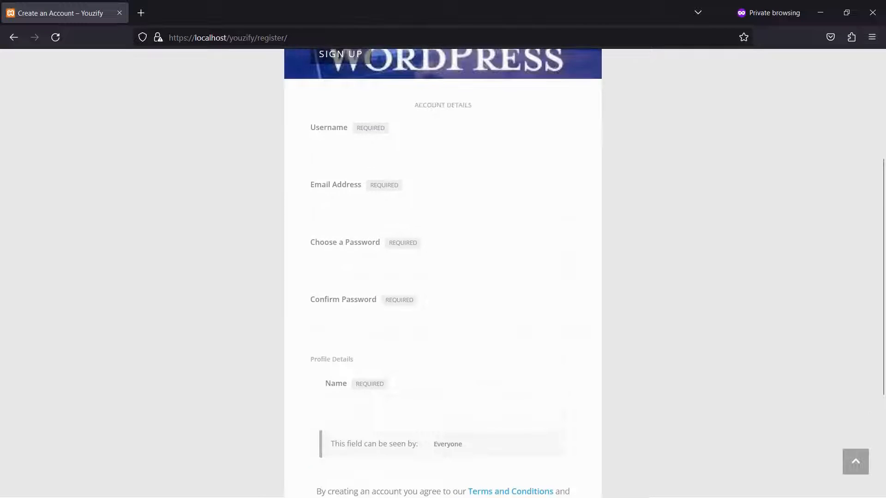
pyautogui.scroll(3)
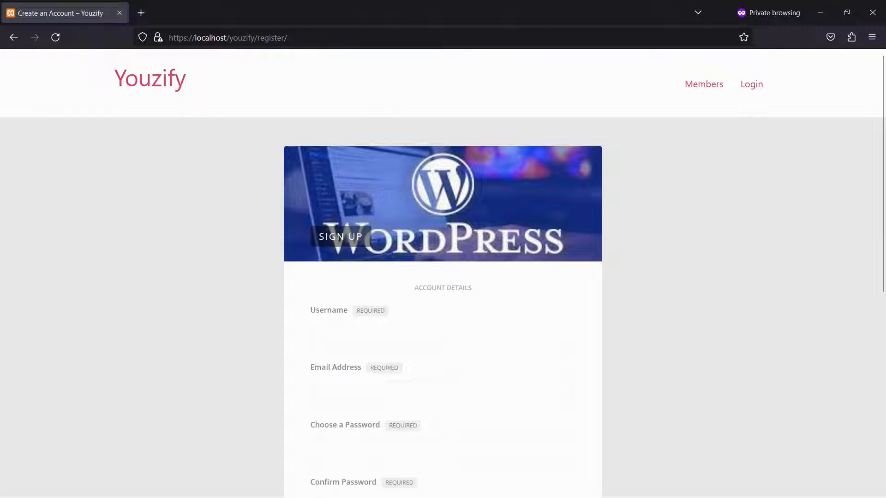